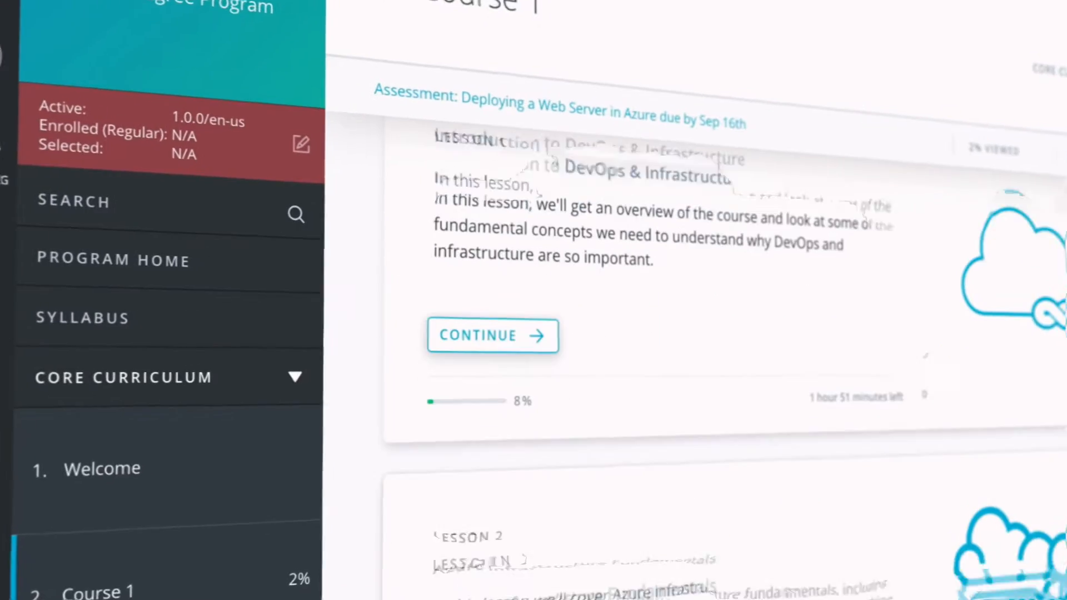
pyautogui.scroll(-3)
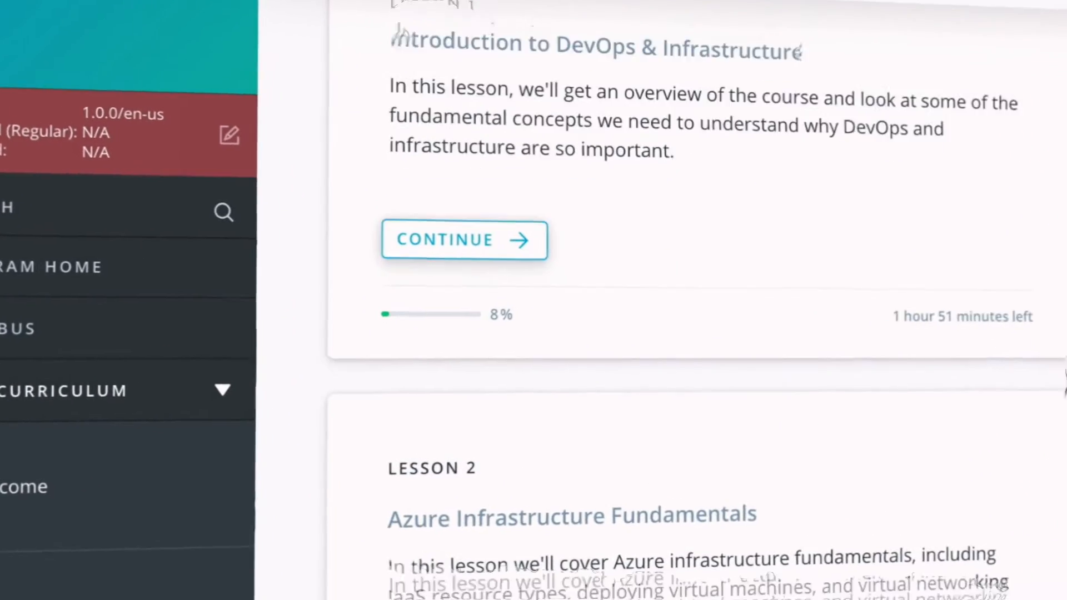
pyautogui.scroll(-3)
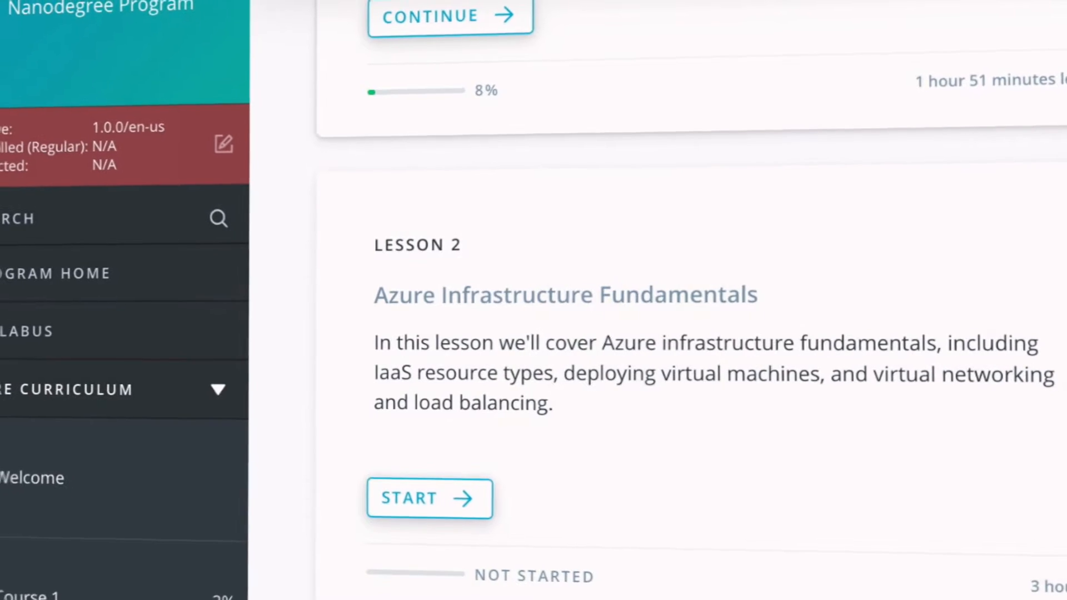